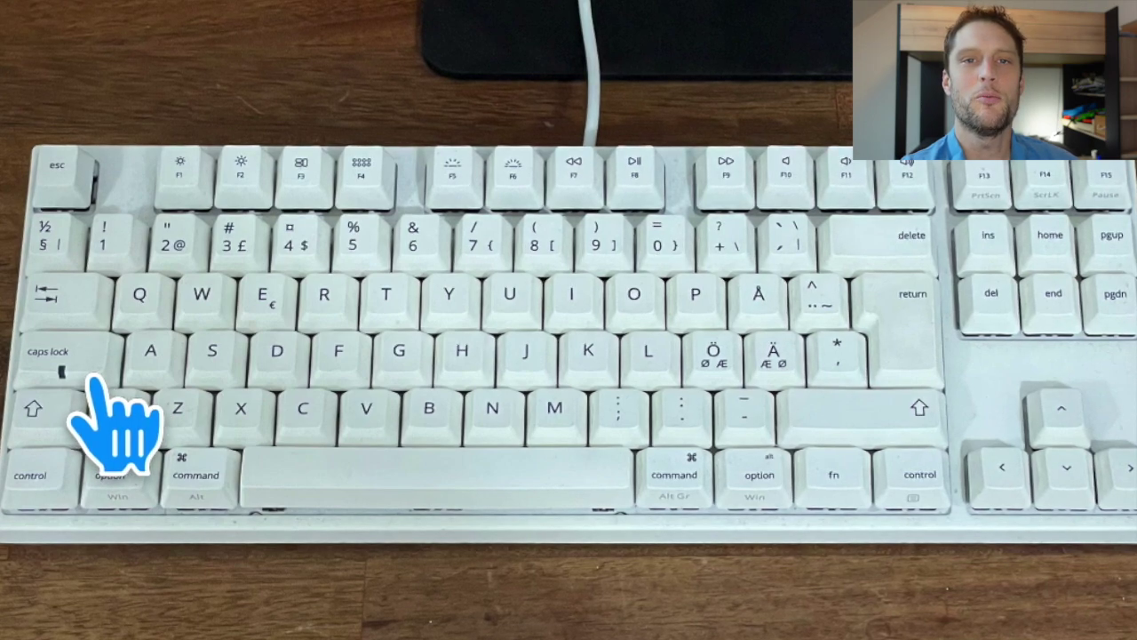
mouse_move(462, 479)
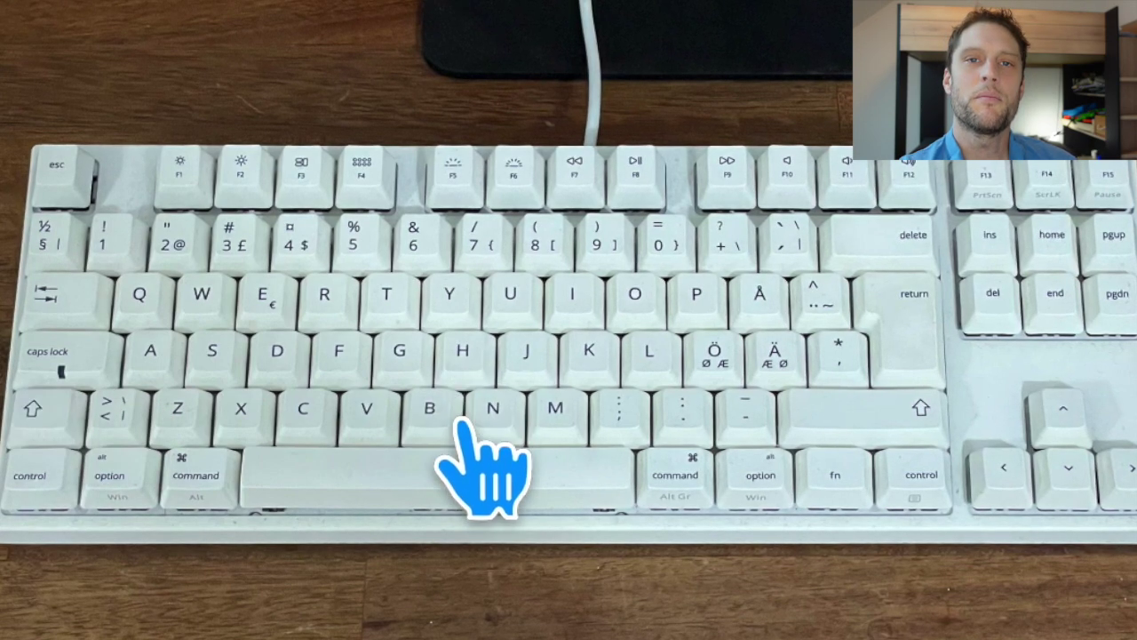